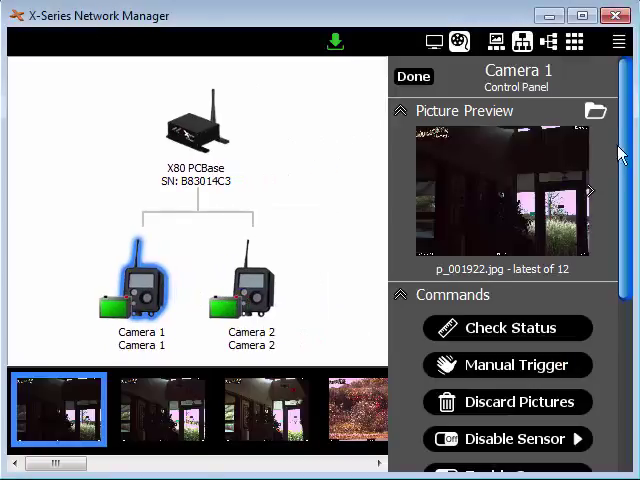
Open Camera 1's settings page and scroll down to the Camera Schedule option.
scroll("down", 3)
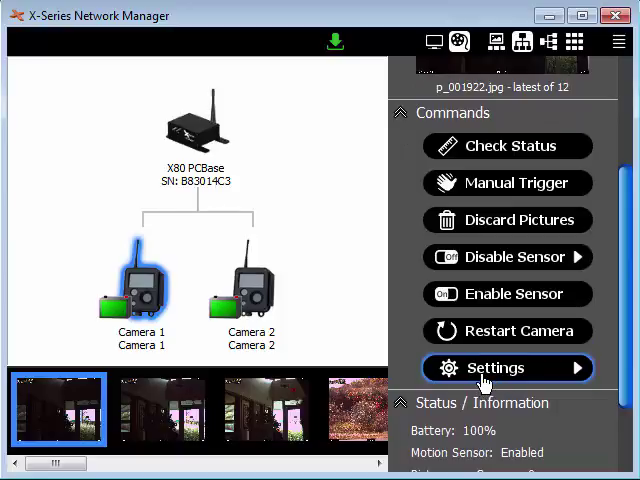
left_click(506, 368)
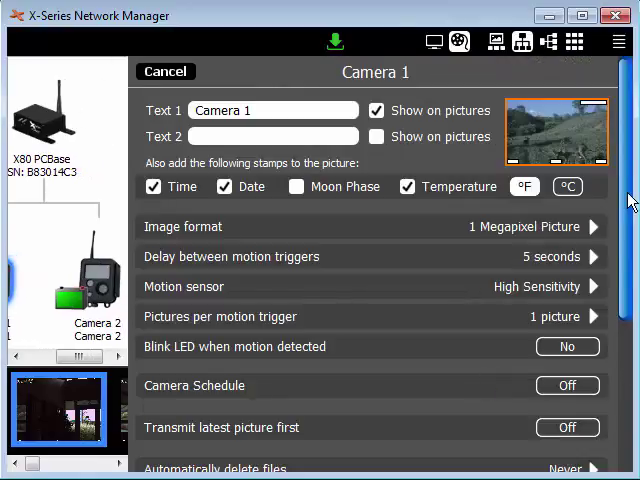
scroll("down", 3)
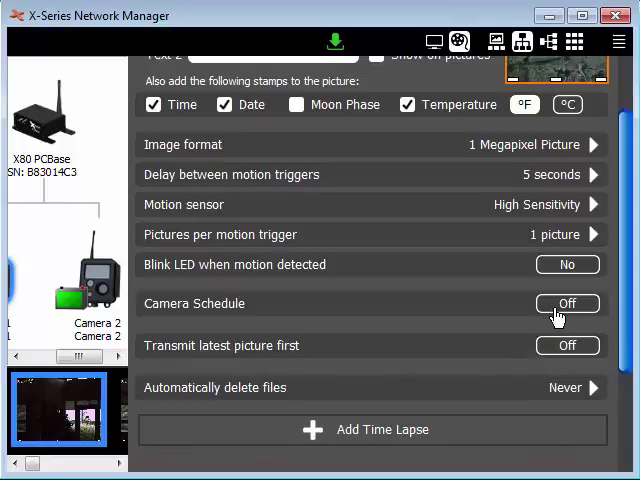
mouse_move(565, 315)
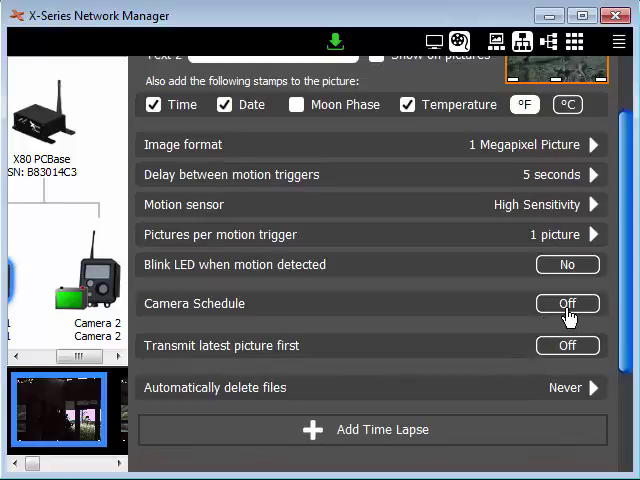
Switch Camera 1's schedule from Off to On, revealing the weekly hour grid.
left_click(567, 303)
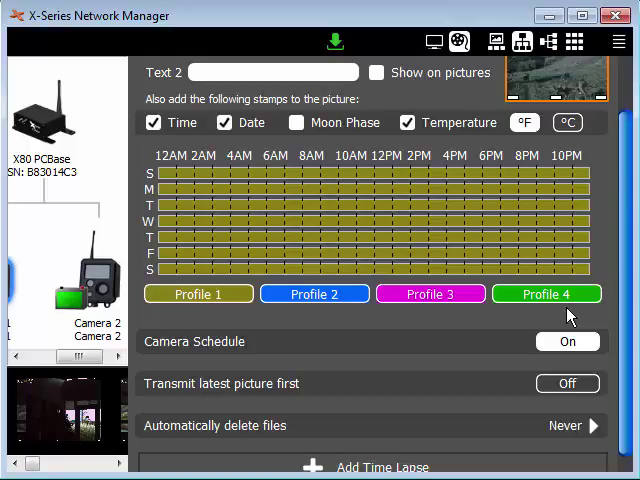
mouse_move(407, 330)
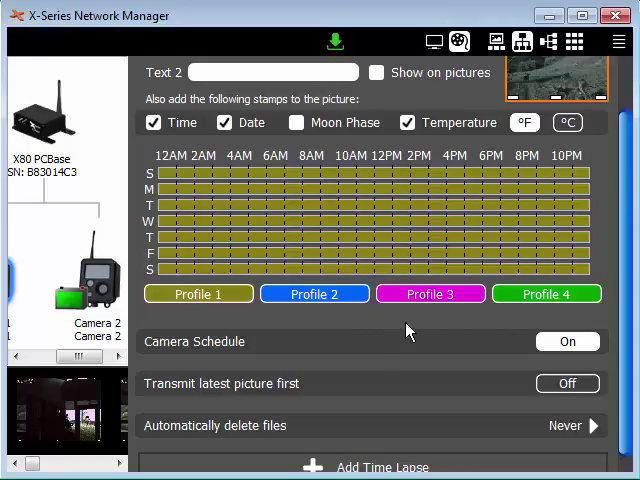
mouse_move(343, 188)
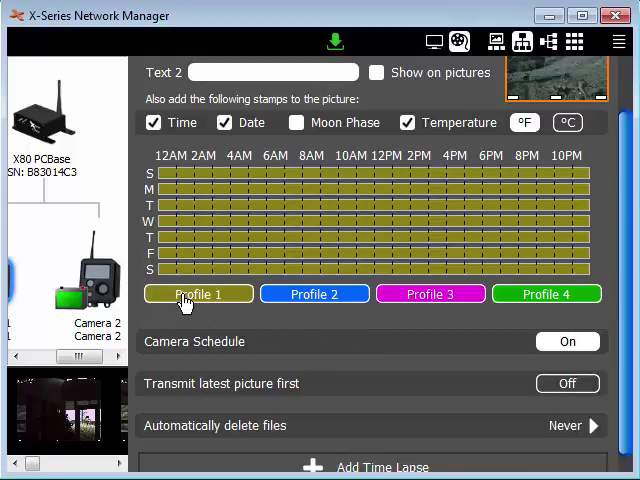
Expand Profile 1 to show its image format, trigger delay, sensitivity and picture count.
left_click(197, 293)
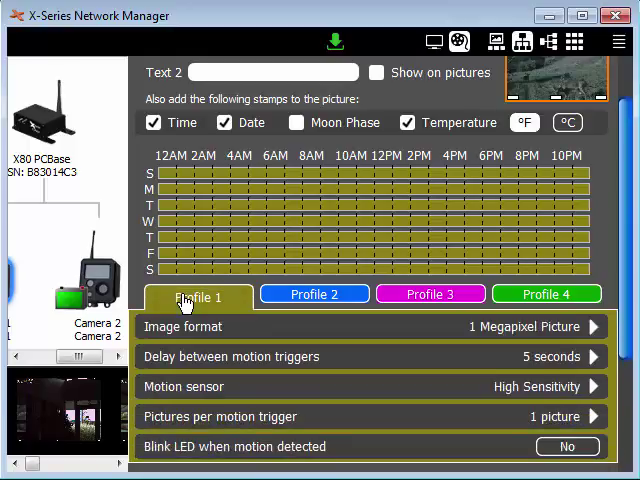
mouse_move(615, 266)
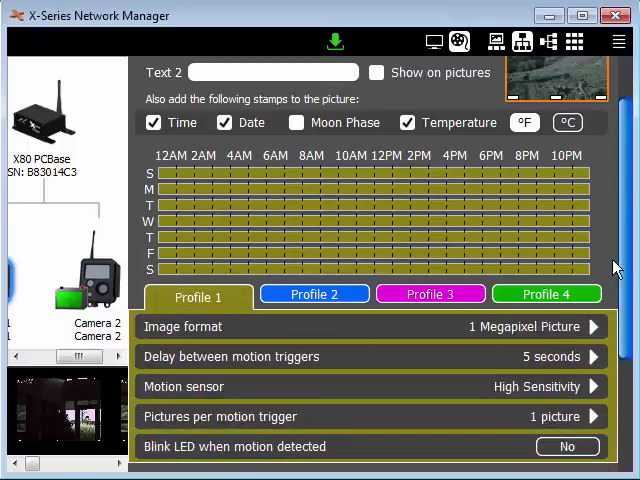
scroll("down", 3)
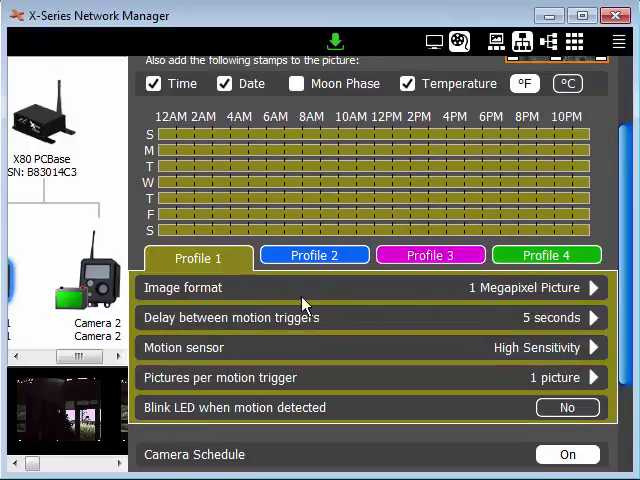
mouse_move(380, 327)
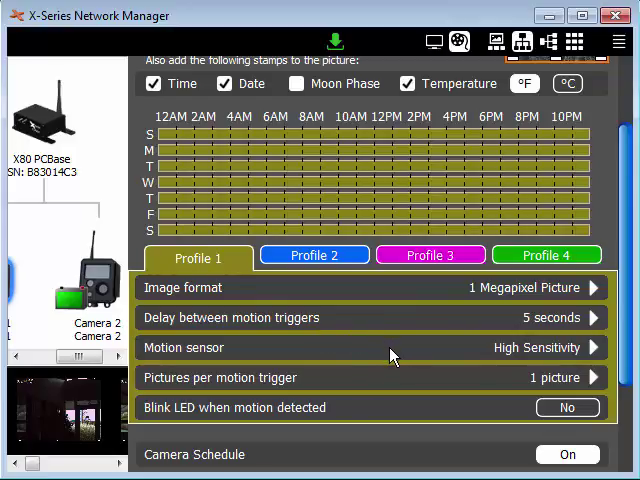
mouse_move(382, 362)
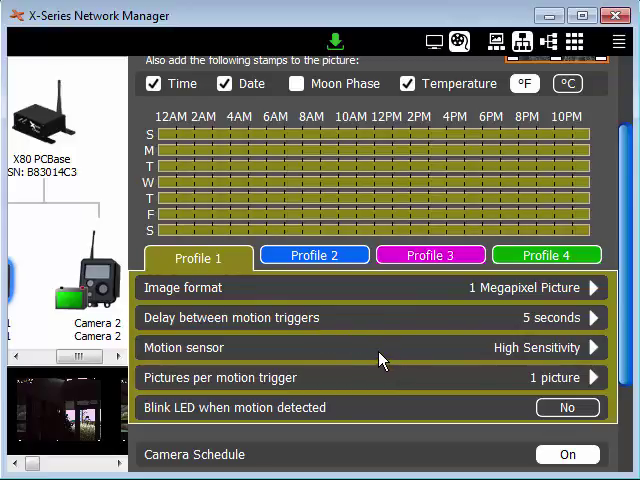
mouse_move(387, 358)
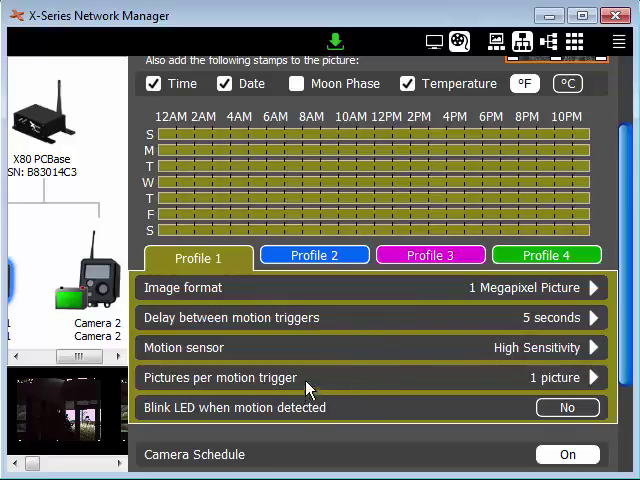
mouse_move(366, 417)
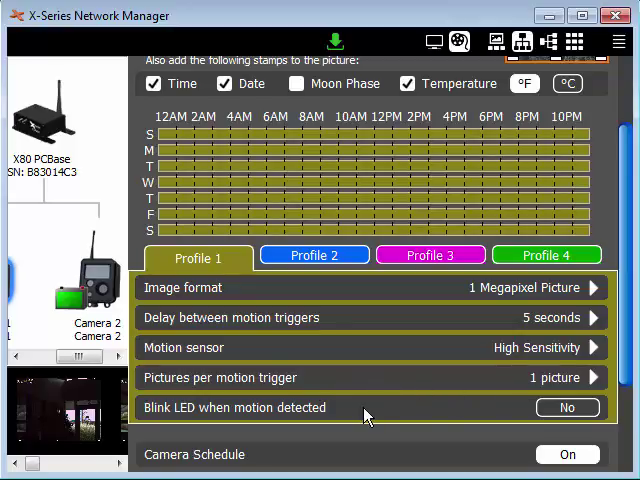
mouse_move(445, 413)
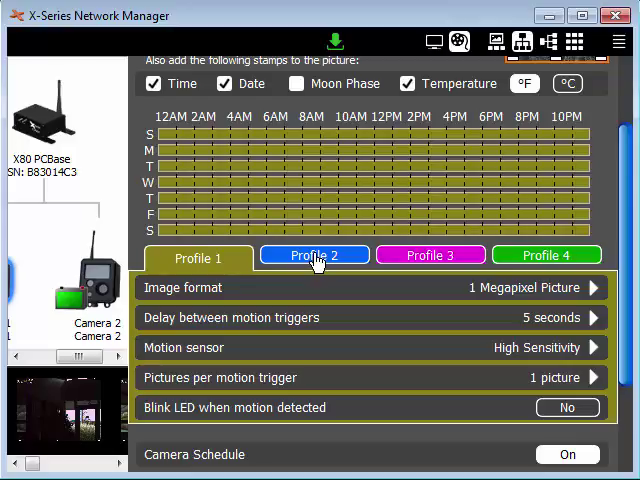
Give Profile 2 a 30-second motion trigger delay and 1/3 Megapixel Picture format.
left_click(314, 255)
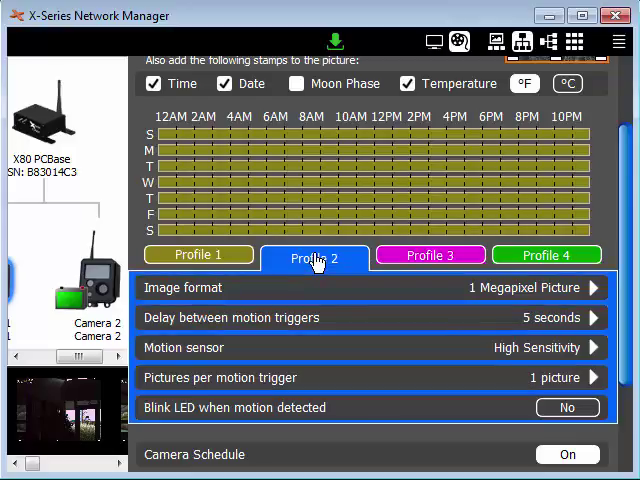
mouse_move(362, 368)
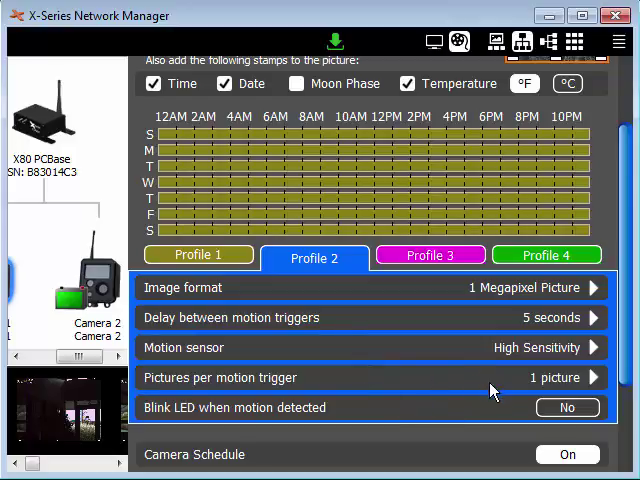
mouse_move(302, 329)
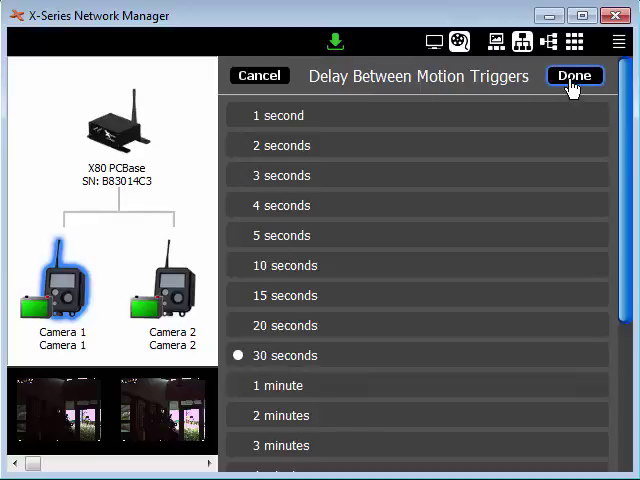
left_click(574, 75)
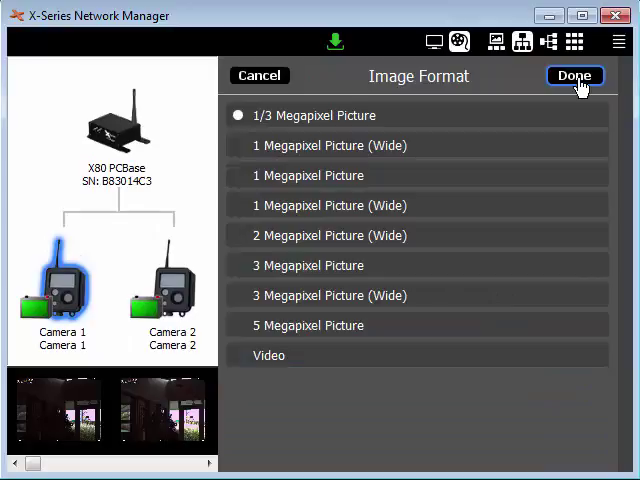
left_click(574, 75)
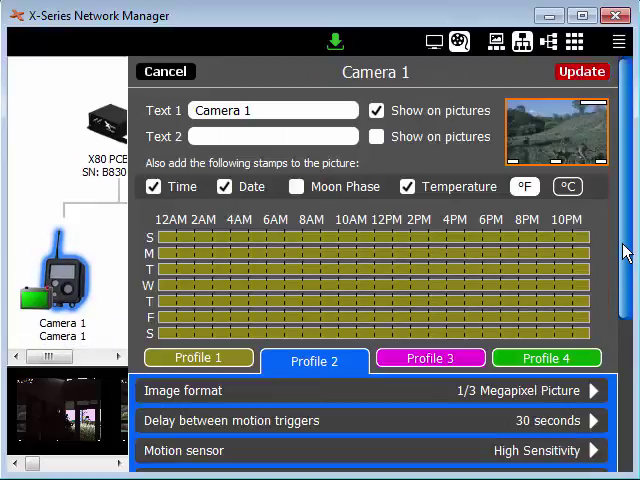
Paint Monday–Friday daytime hours, 8AM to 5PM, with Profile 2.
scroll("down", 3)
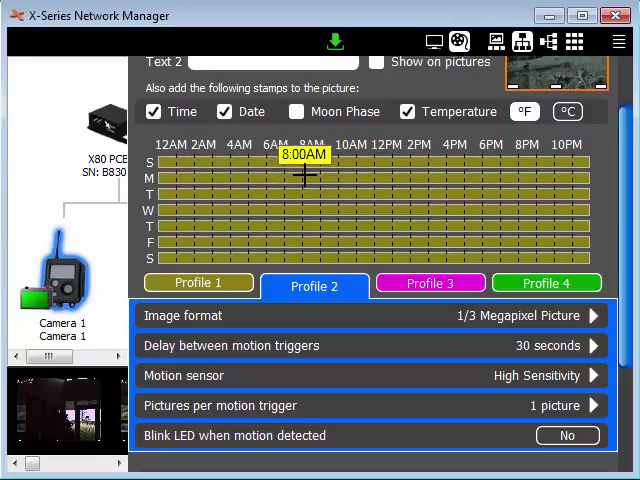
left_click_drag(306, 178, 430, 178)
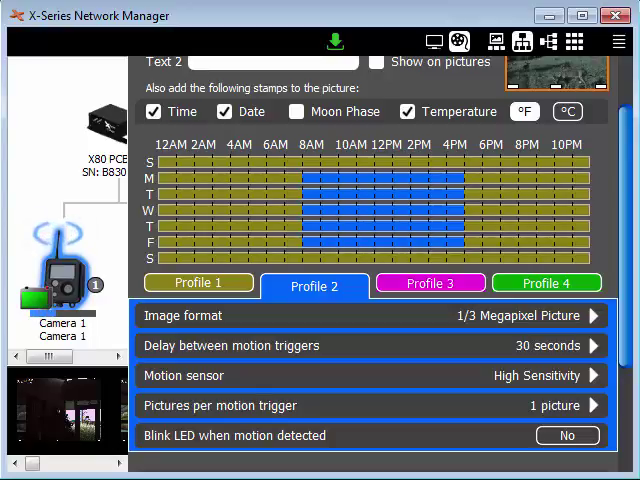
mouse_move(427, 290)
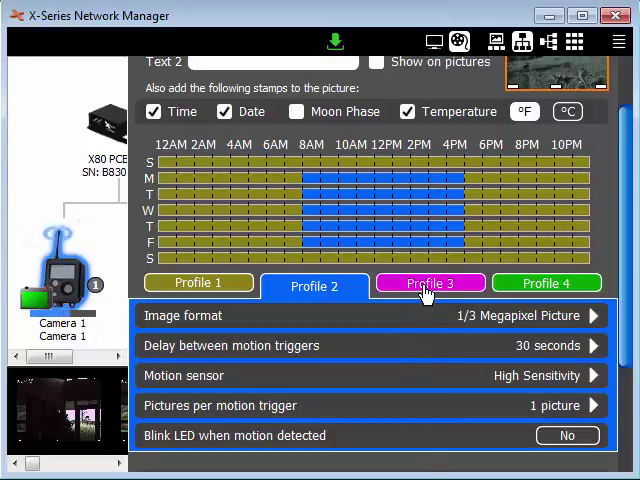
Select Profile 3 and open its motion sensor options to turn the sensor off.
left_click(430, 285)
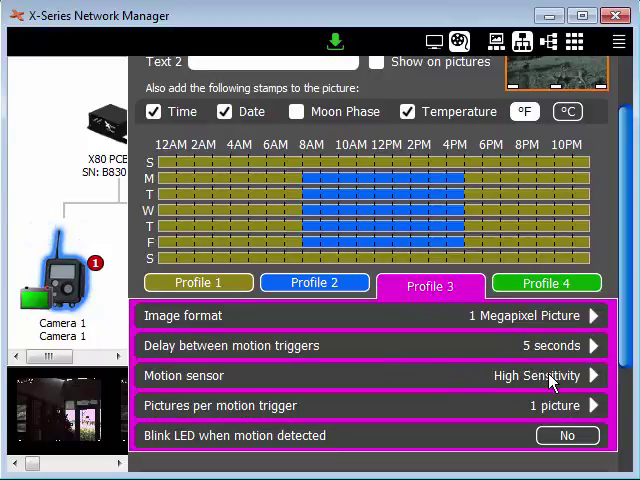
left_click(370, 375)
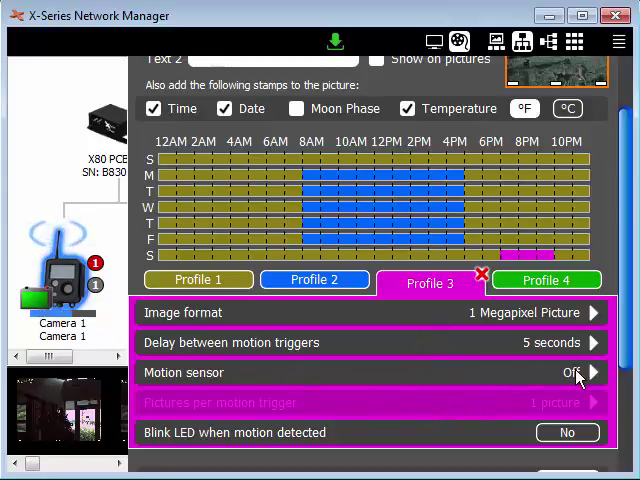
mouse_move(509, 231)
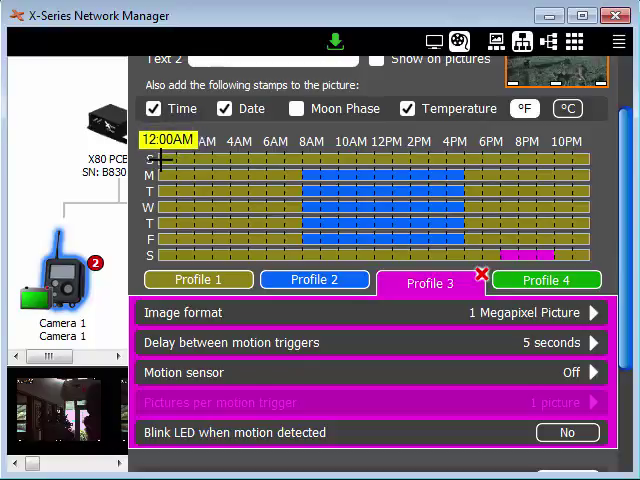
Paint Sunday 12AM–4AM for Profile 3, then reselect Profile 2.
left_click_drag(165, 160, 205, 160)
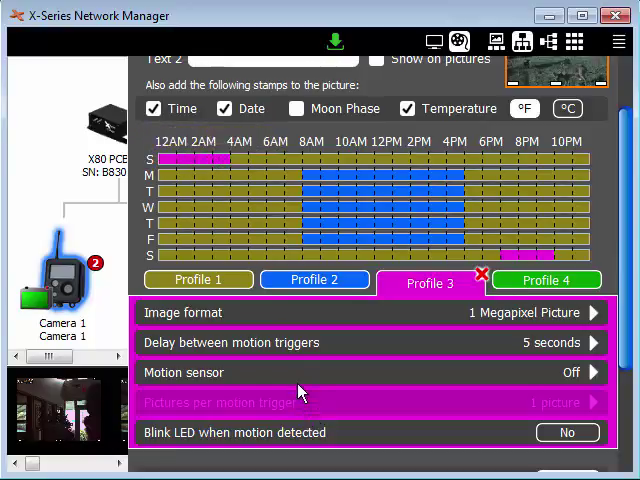
left_click(314, 280)
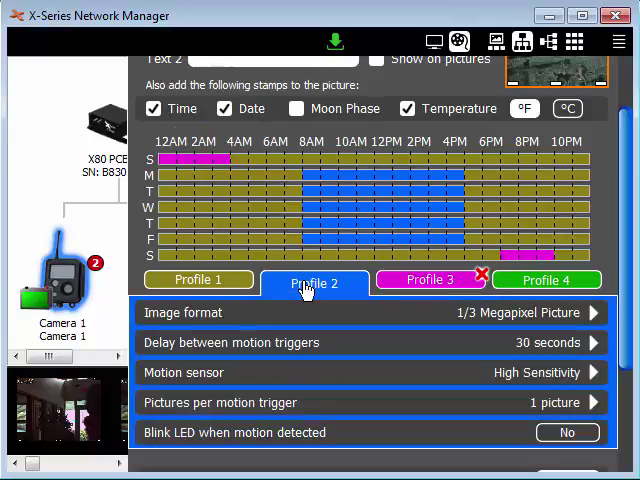
mouse_move(505, 188)
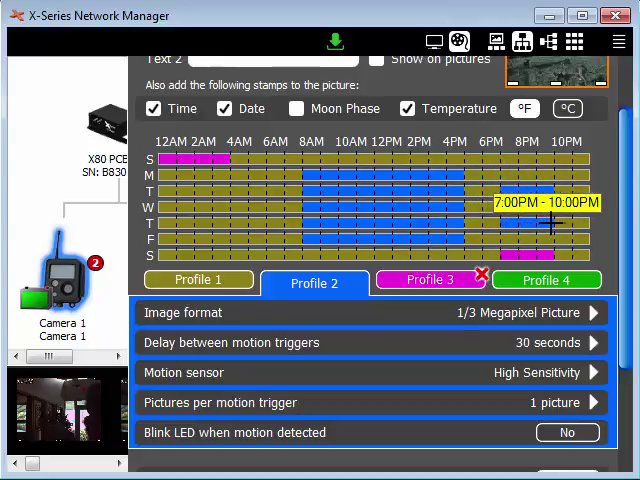
mouse_move(475, 355)
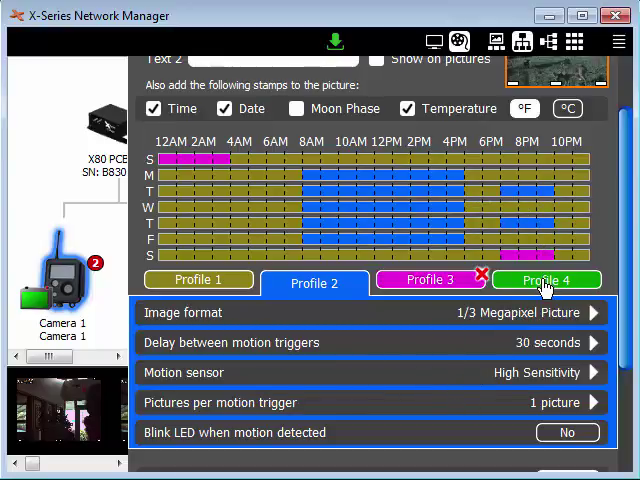
Select Profile 4 and set its image format to Video.
left_click(547, 280)
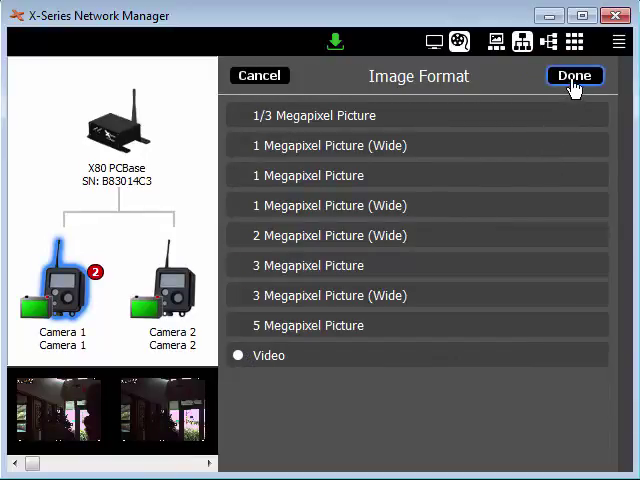
left_click(574, 75)
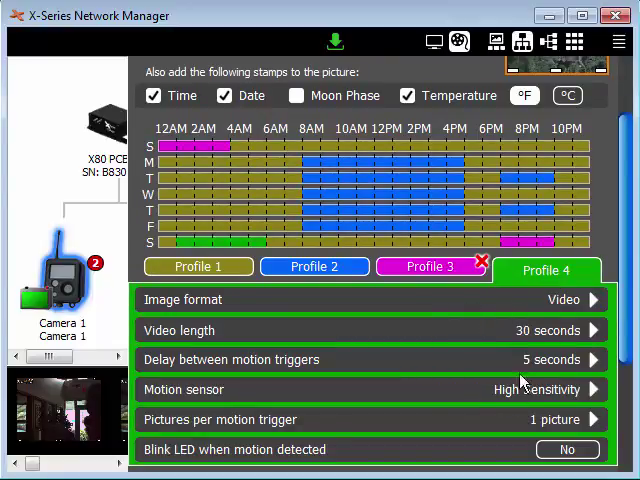
mouse_move(555, 335)
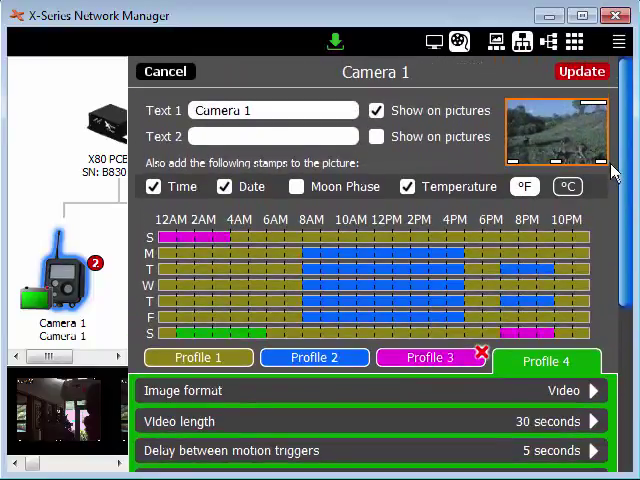
mouse_move(480, 461)
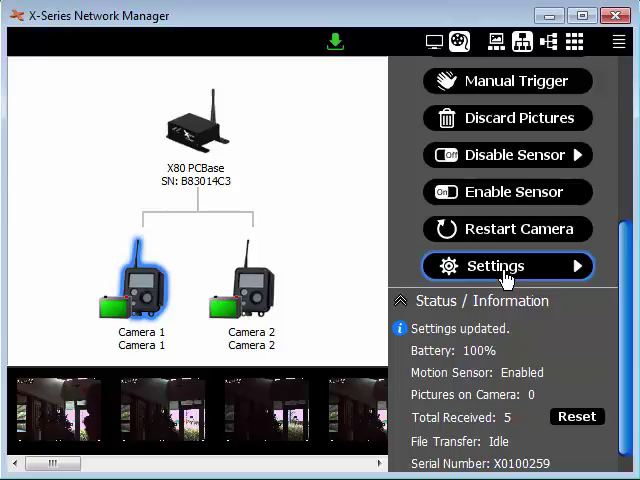
Reopen Camera 1's settings and review Profiles 1, 2, 4 and 3, ending on Profile 1.
left_click(507, 265)
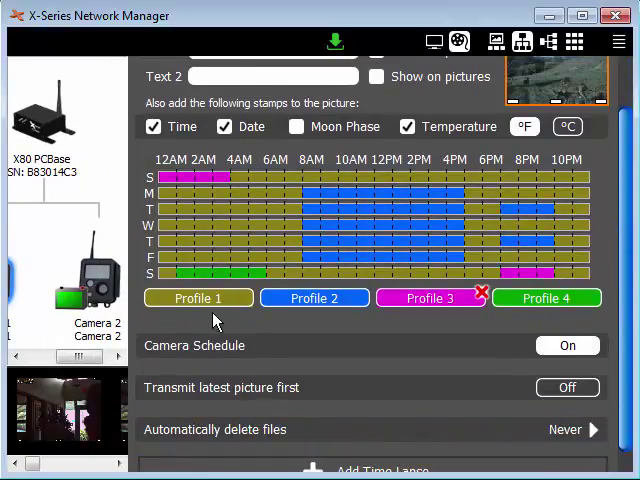
left_click(198, 298)
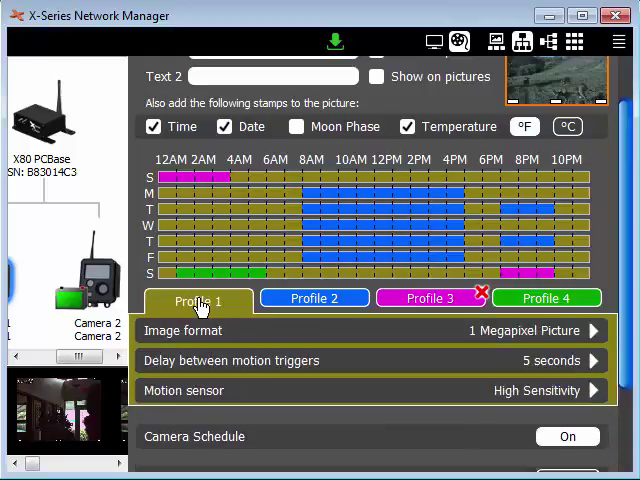
scroll("down", 3)
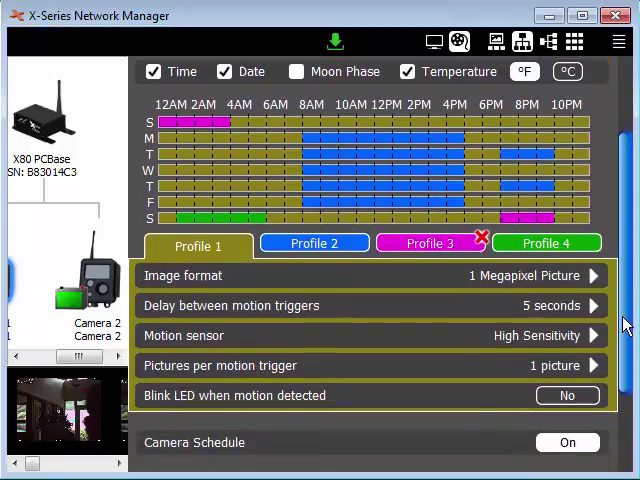
left_click(314, 243)
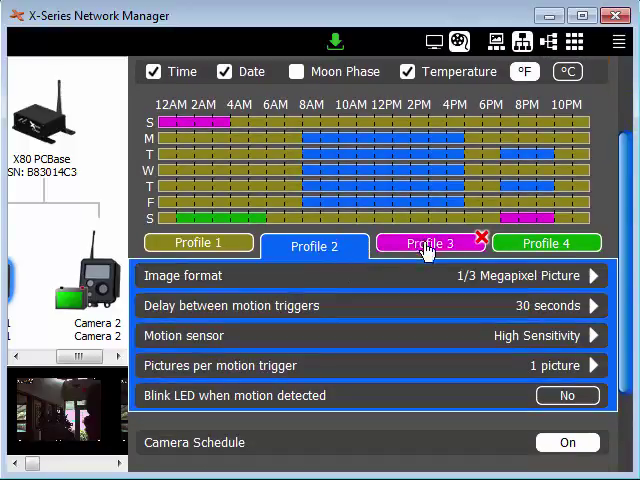
left_click(430, 243)
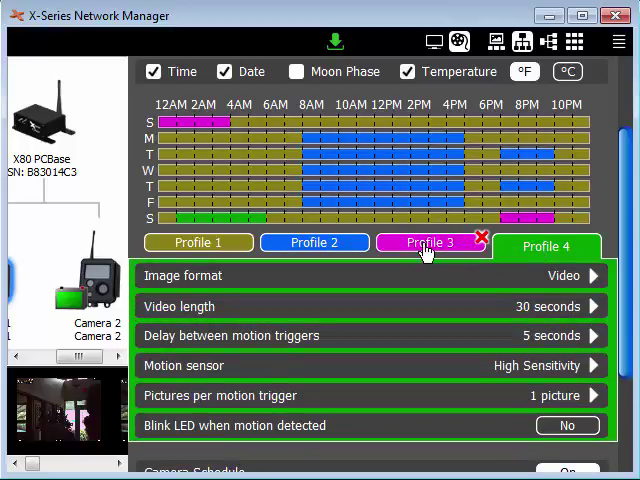
left_click(430, 242)
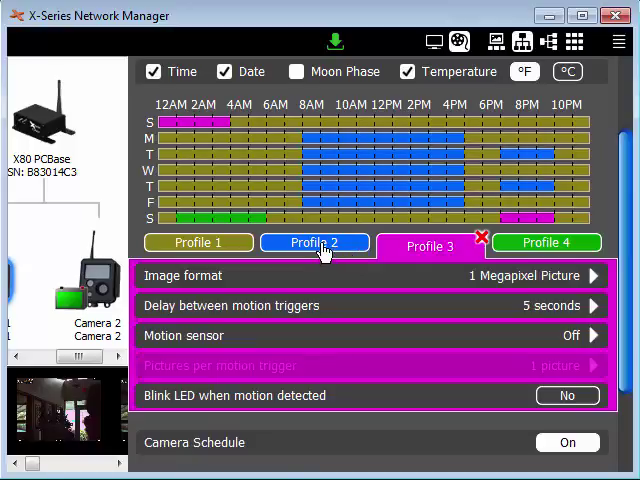
left_click(198, 242)
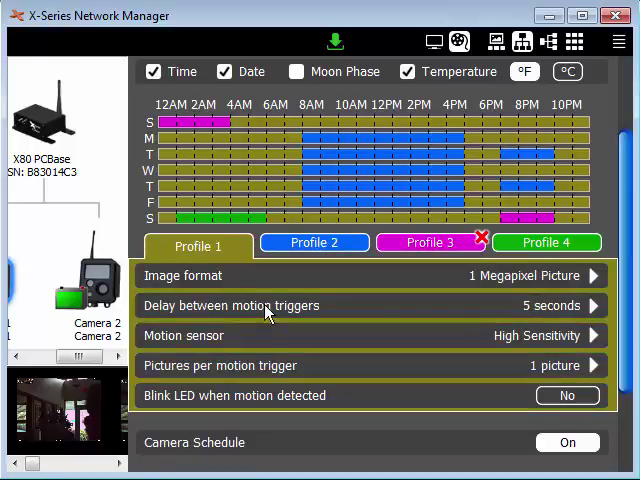